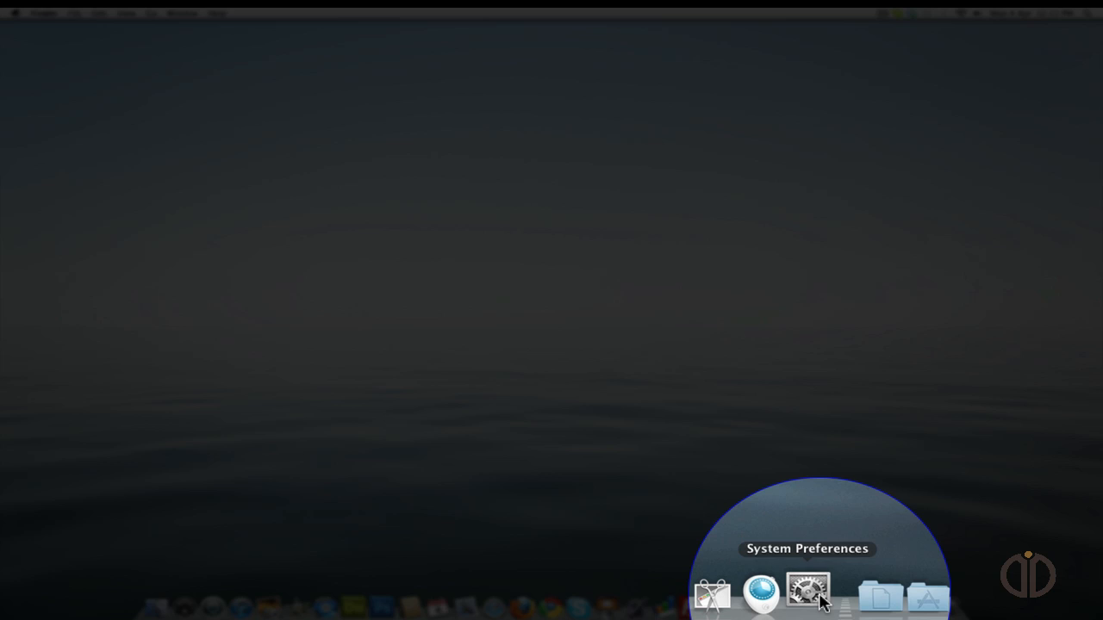
- Launch System Preferences from the Dock and open the Accounts pane
left_click(808, 595)
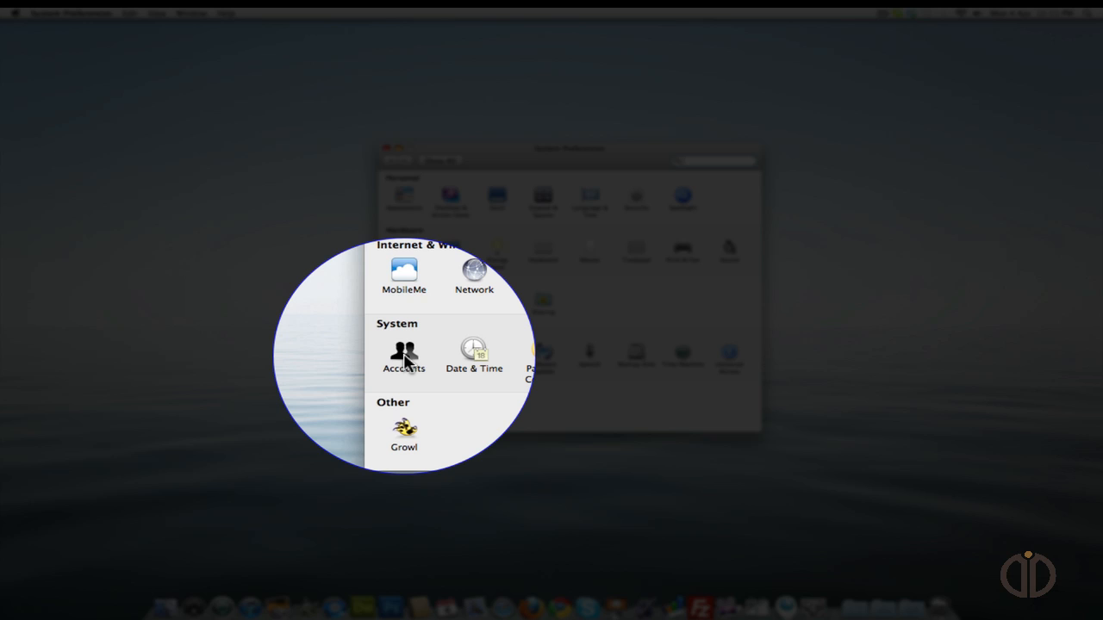
left_click(403, 356)
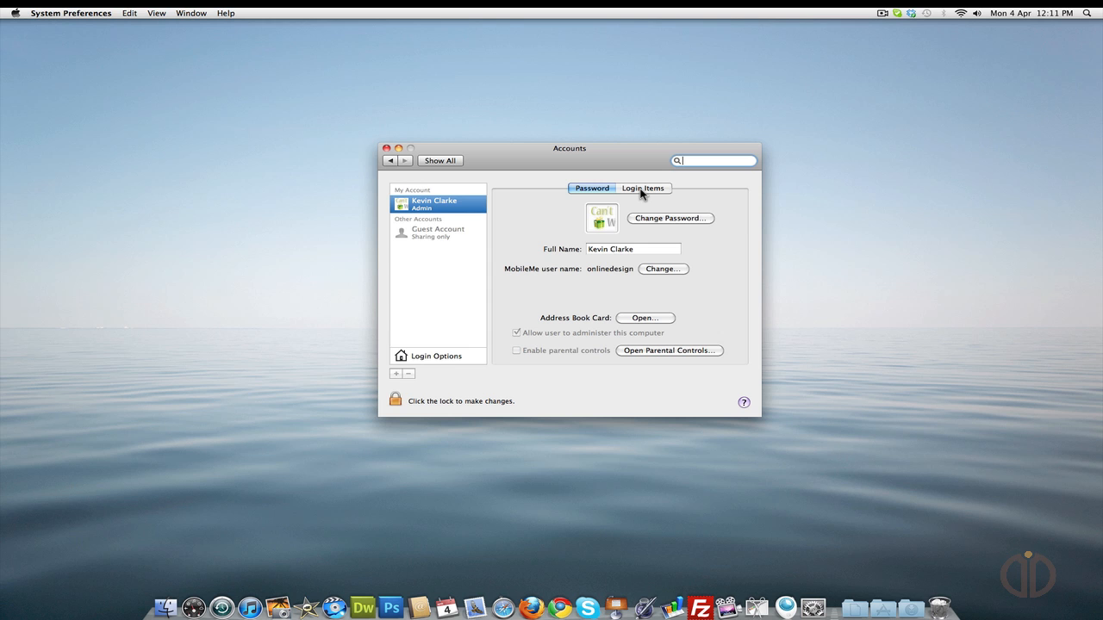
- Show the admin account's Login Items list, currently holding only Dropbox
left_click(642, 188)
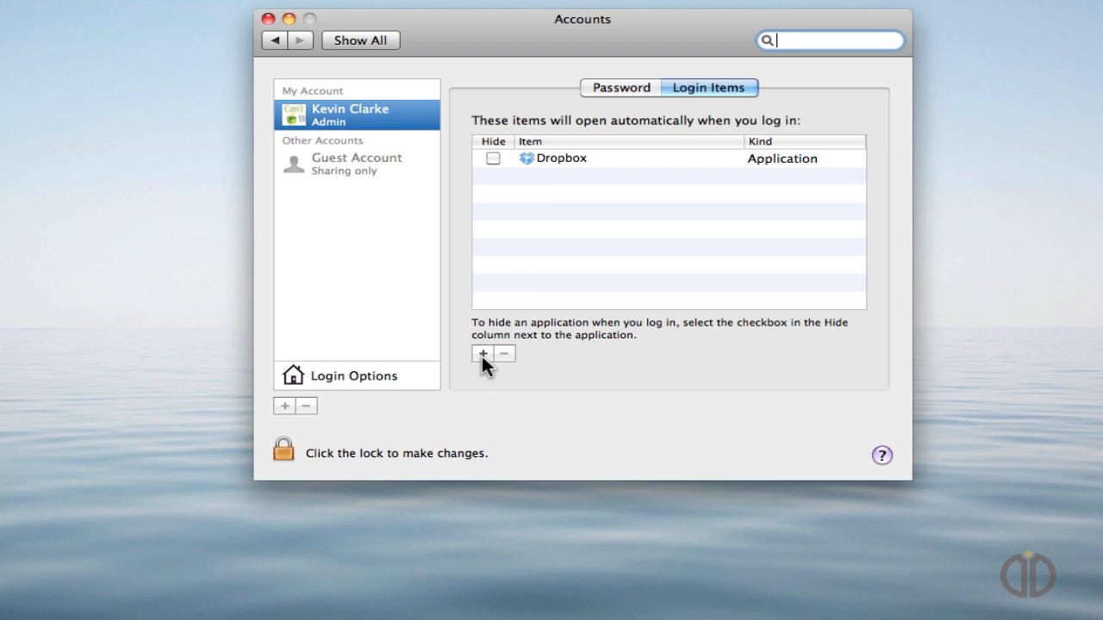
mouse_move(482, 354)
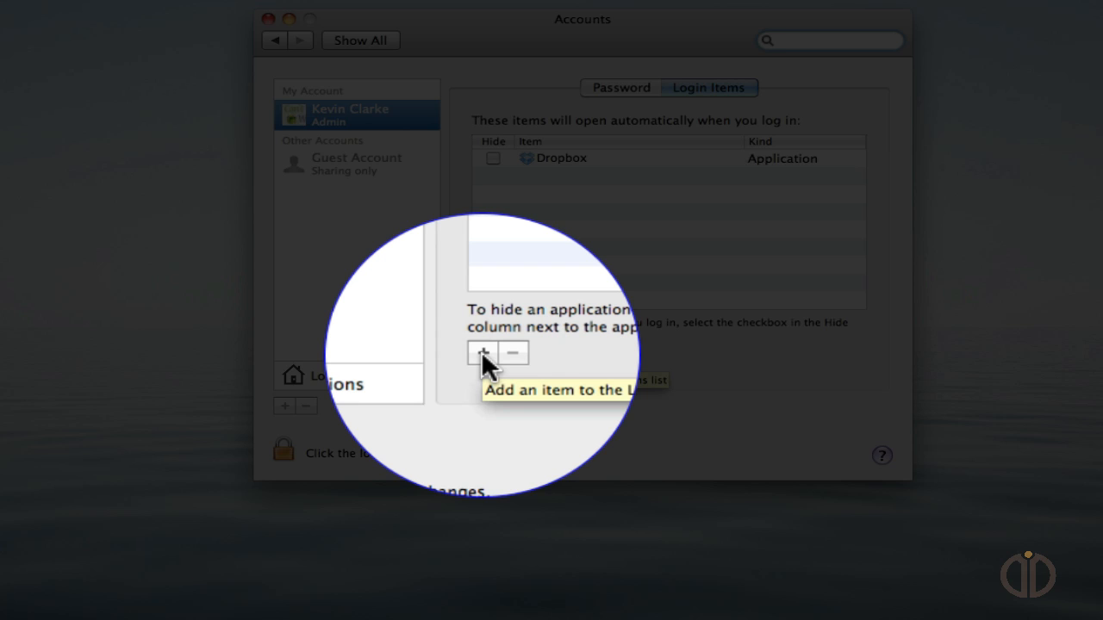
- Add Mail from the Applications folder as a login item
left_click(482, 353)
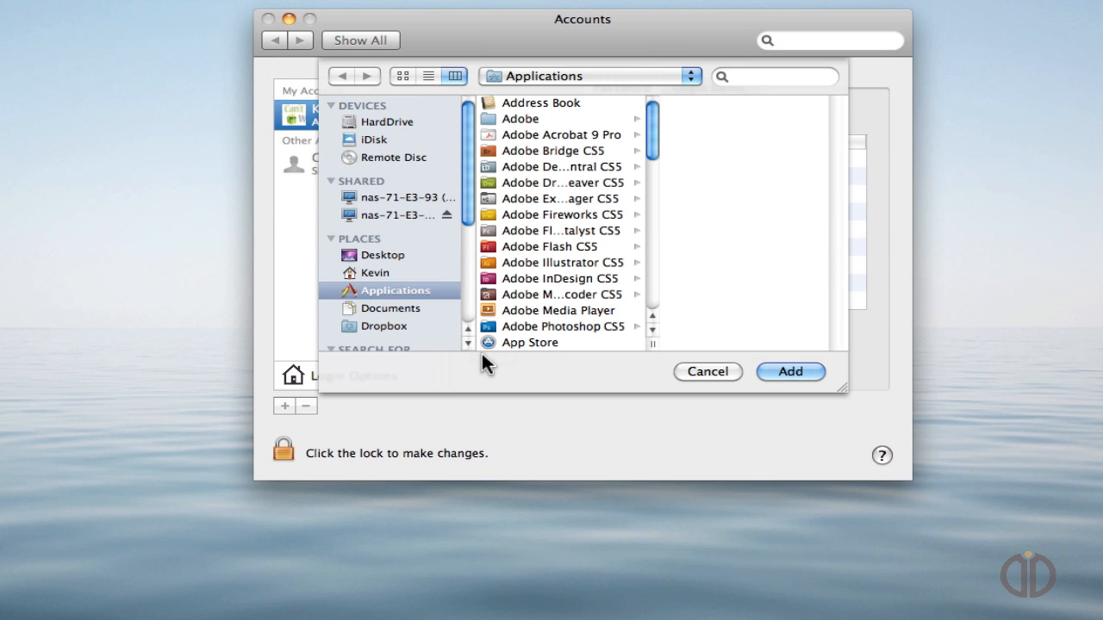
scroll("down", 3)
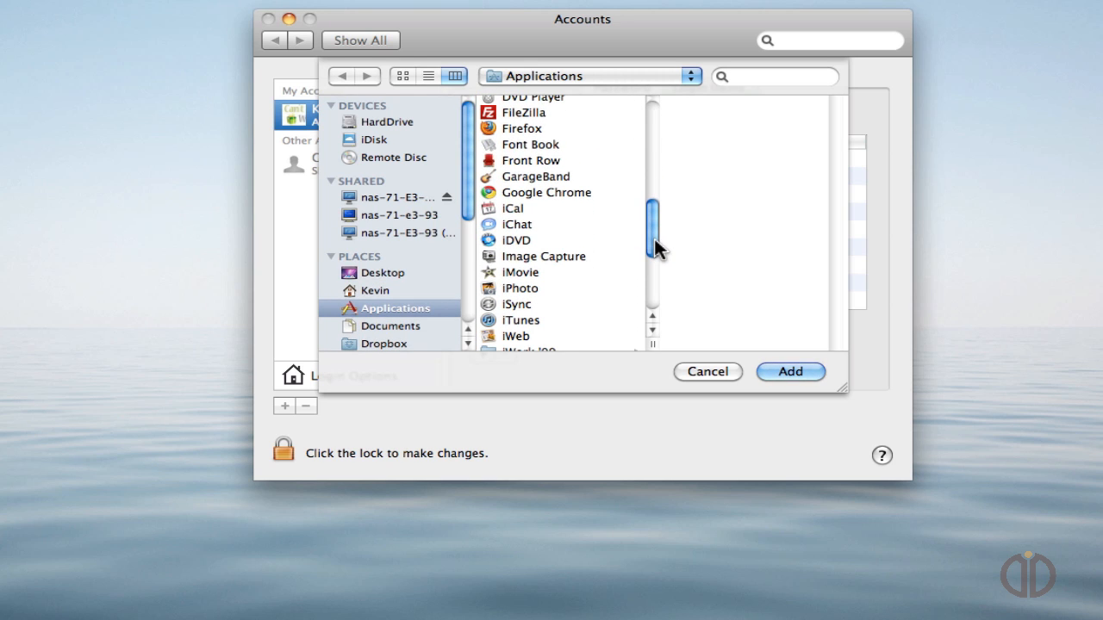
scroll("down", 3)
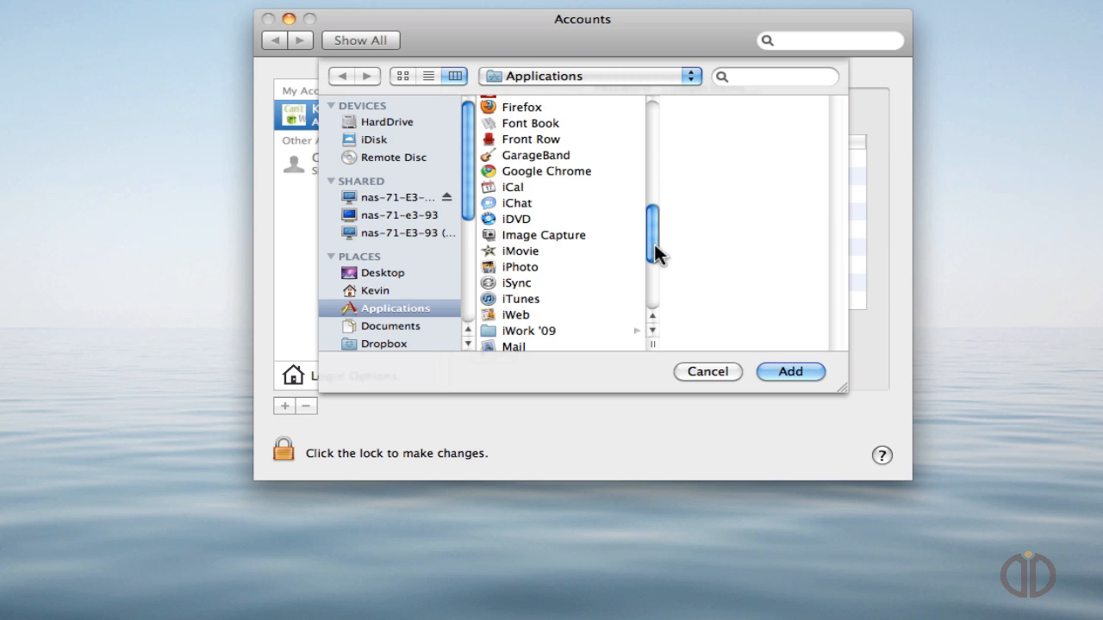
scroll("down", 3)
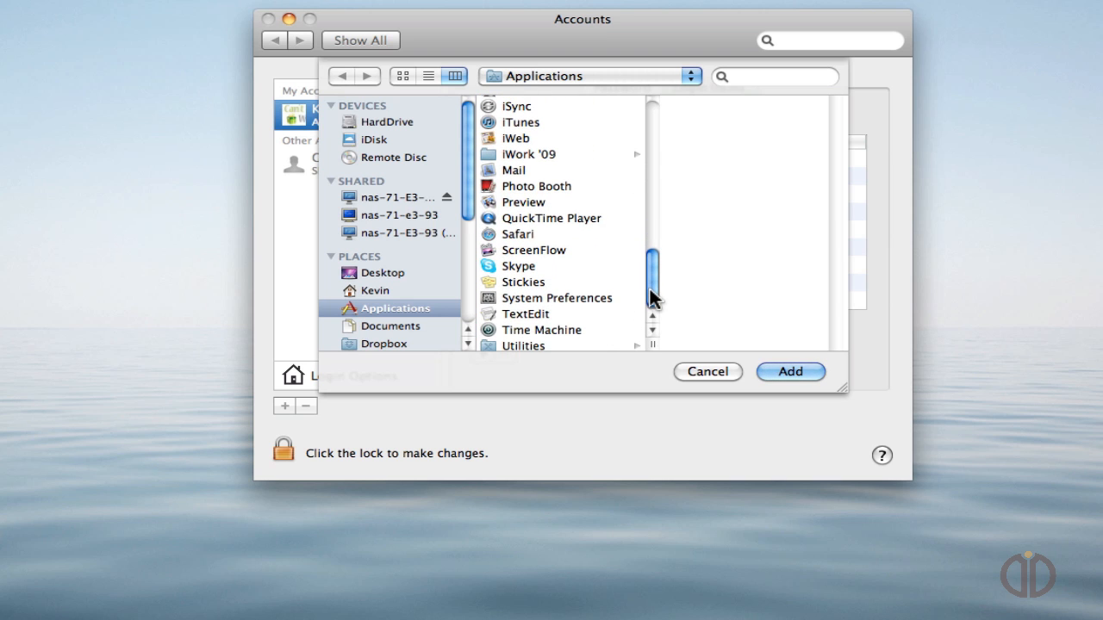
mouse_move(504, 177)
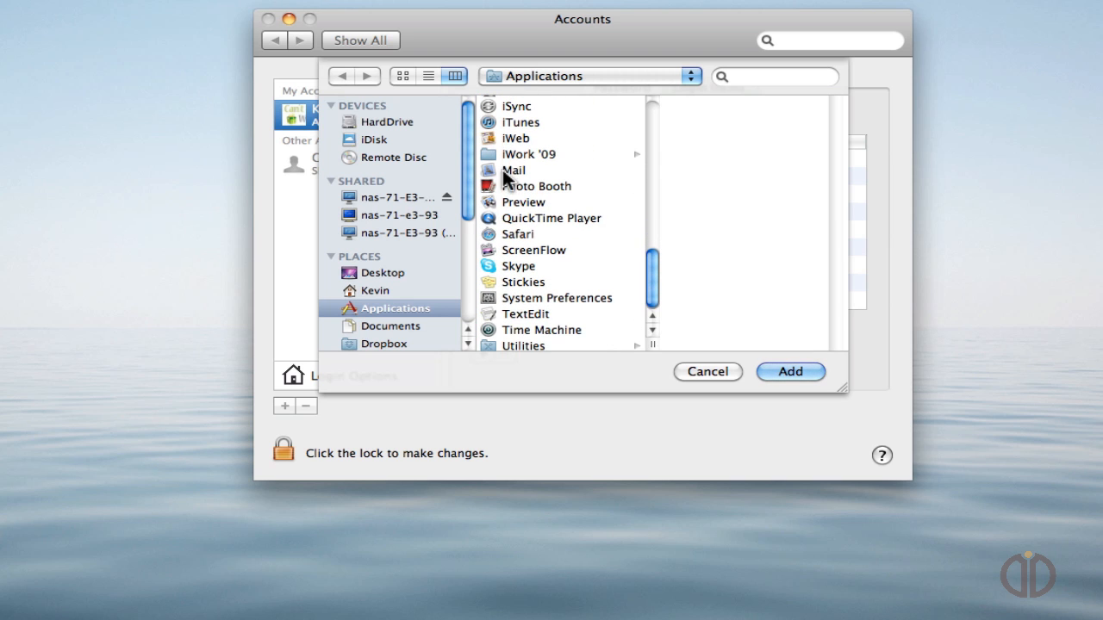
left_click(513, 170)
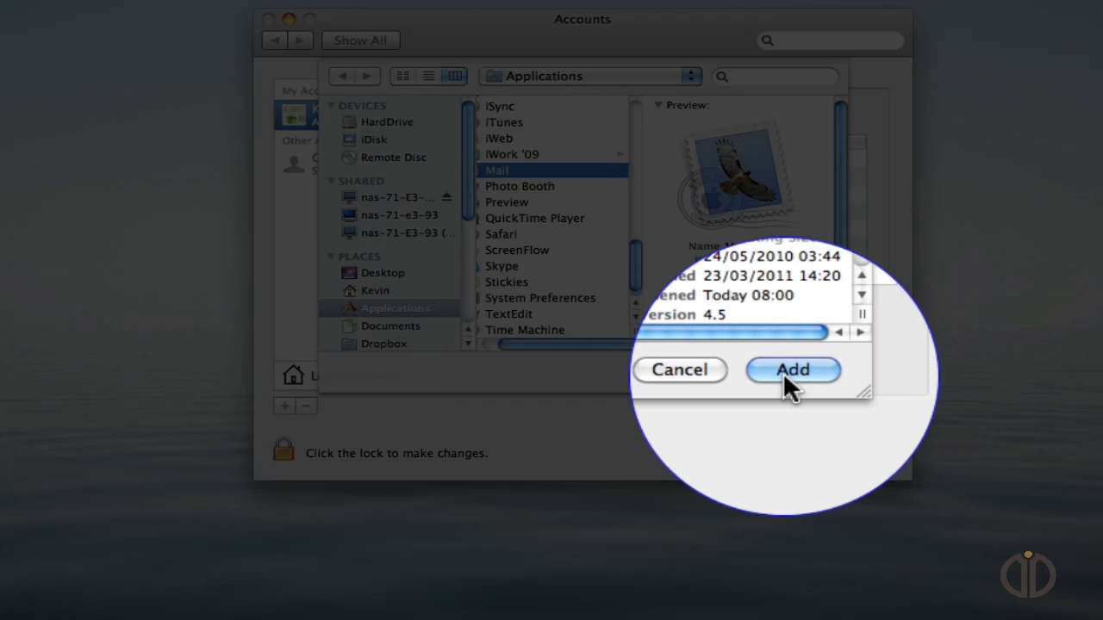
left_click(791, 370)
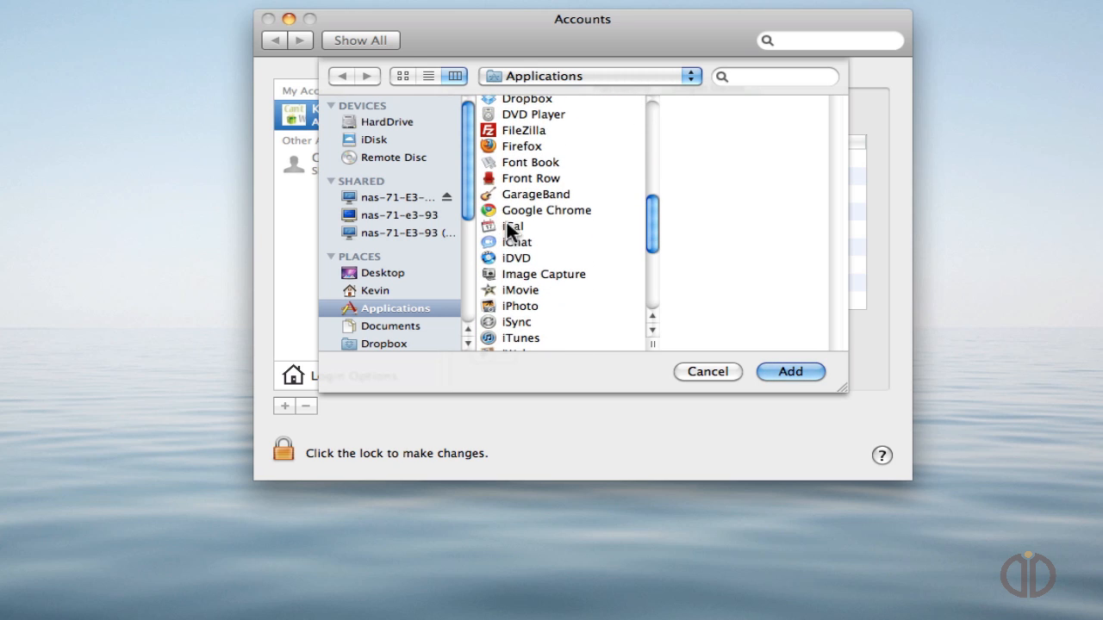
- Add iCal from Applications to the login items alongside Dropbox and Mail
left_click(513, 226)
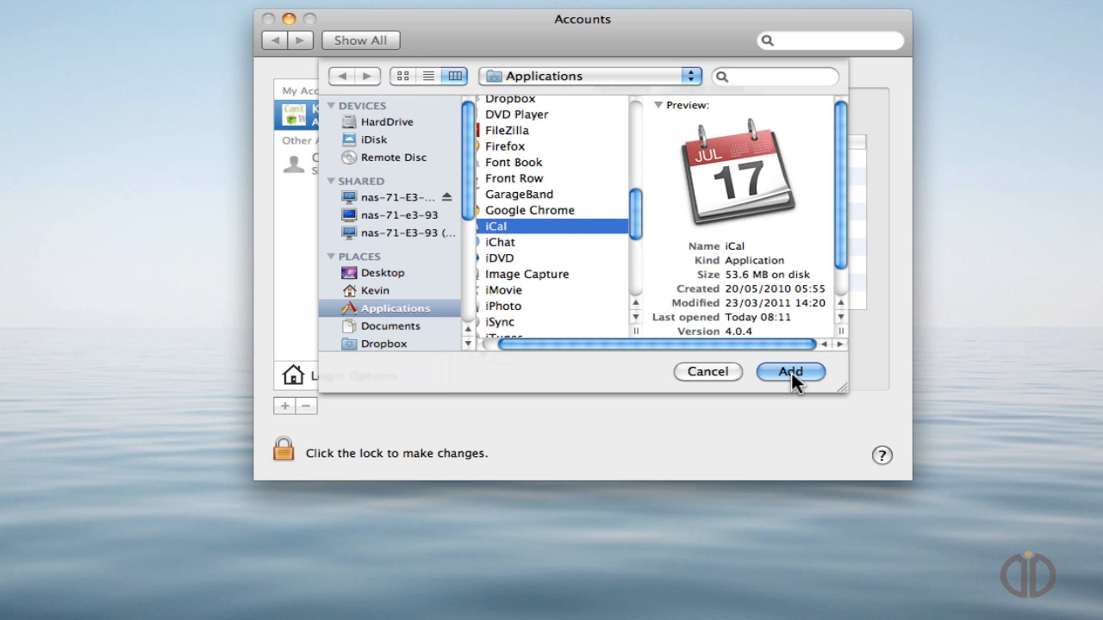
left_click(789, 371)
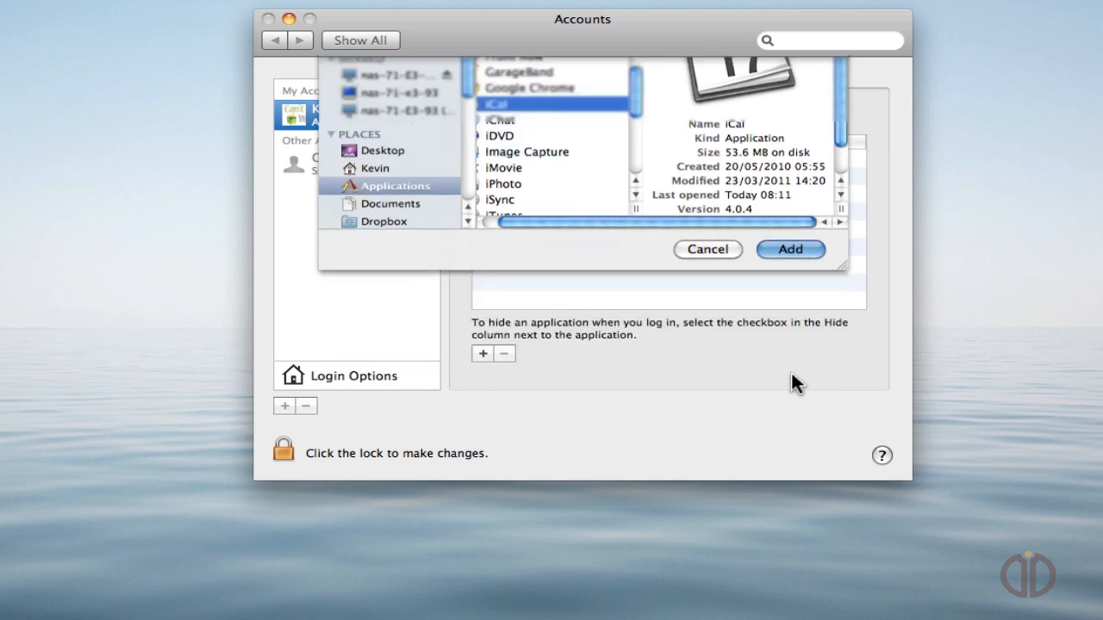
left_click(789, 249)
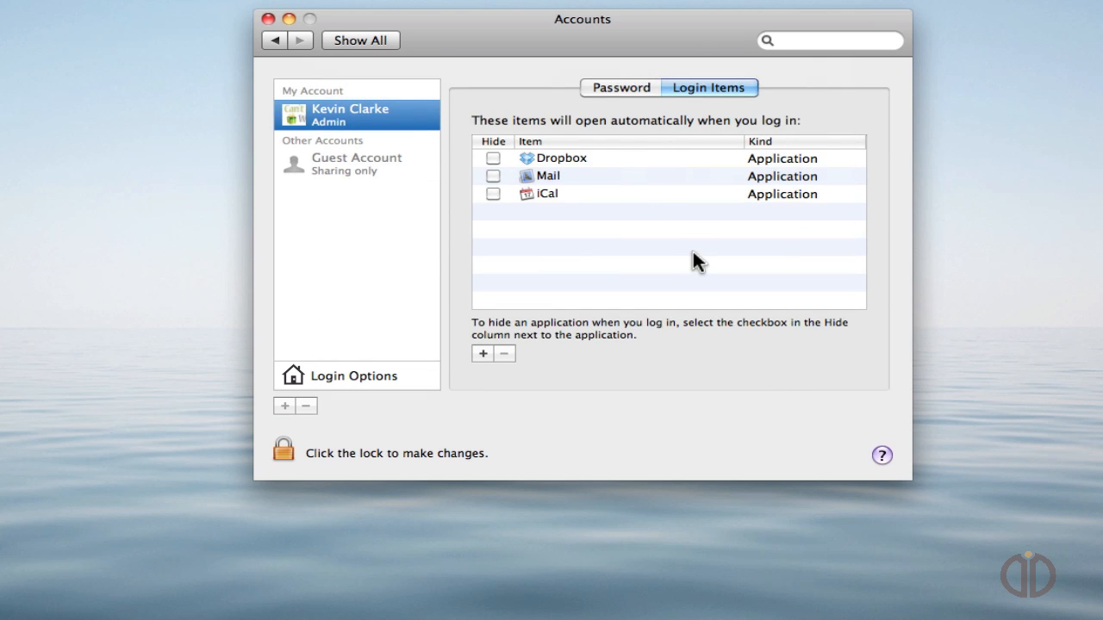
mouse_move(549, 222)
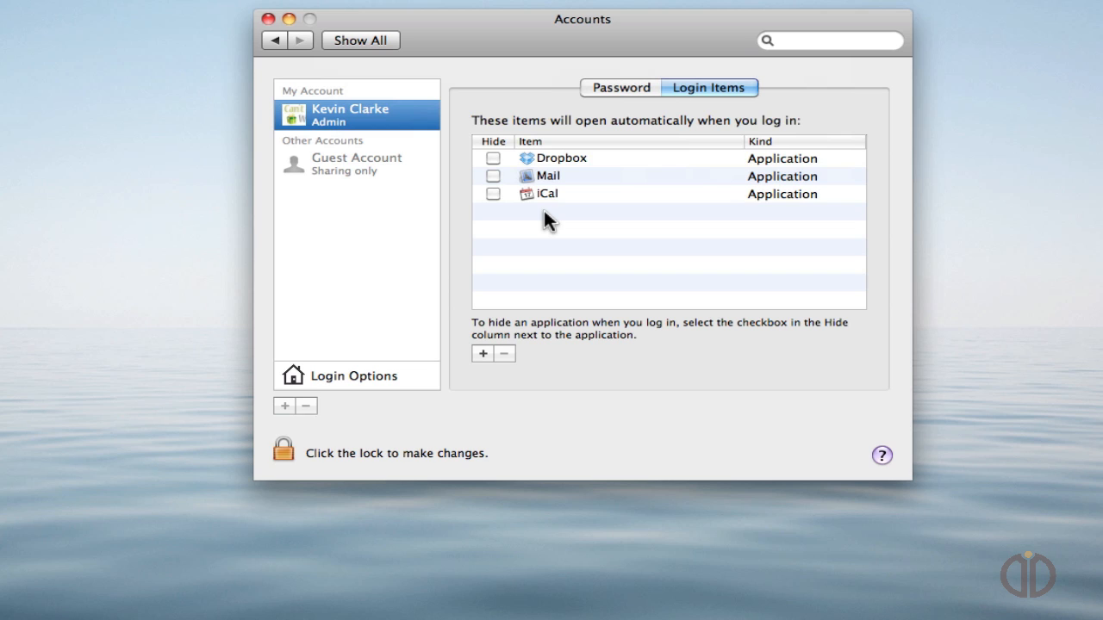
mouse_move(504, 205)
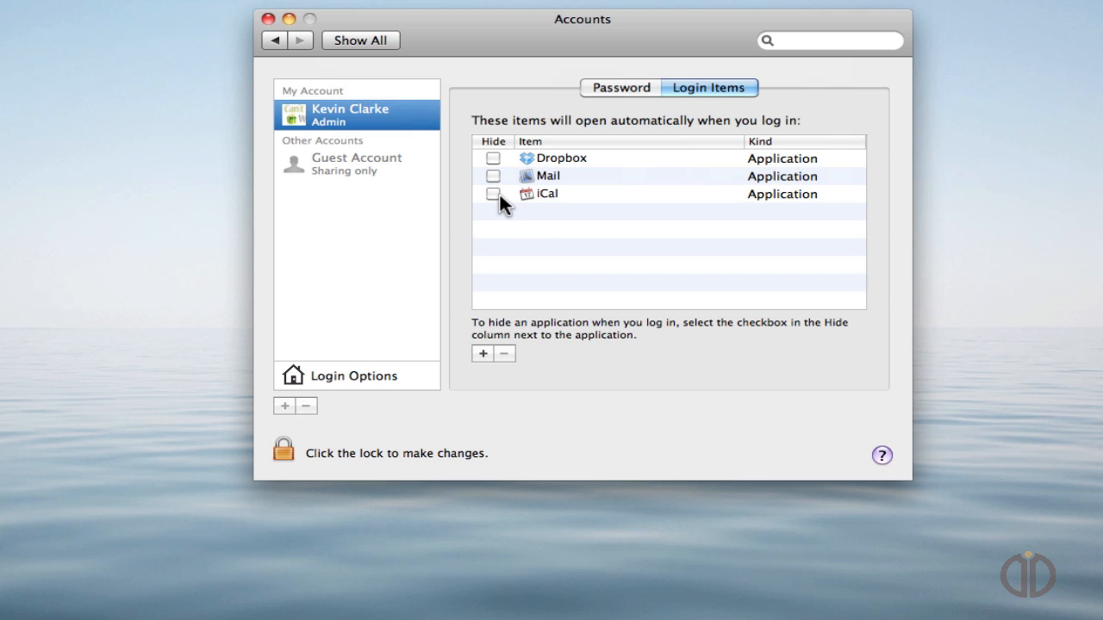
- Remove the iCal entry from the Login Items list
left_click(493, 193)
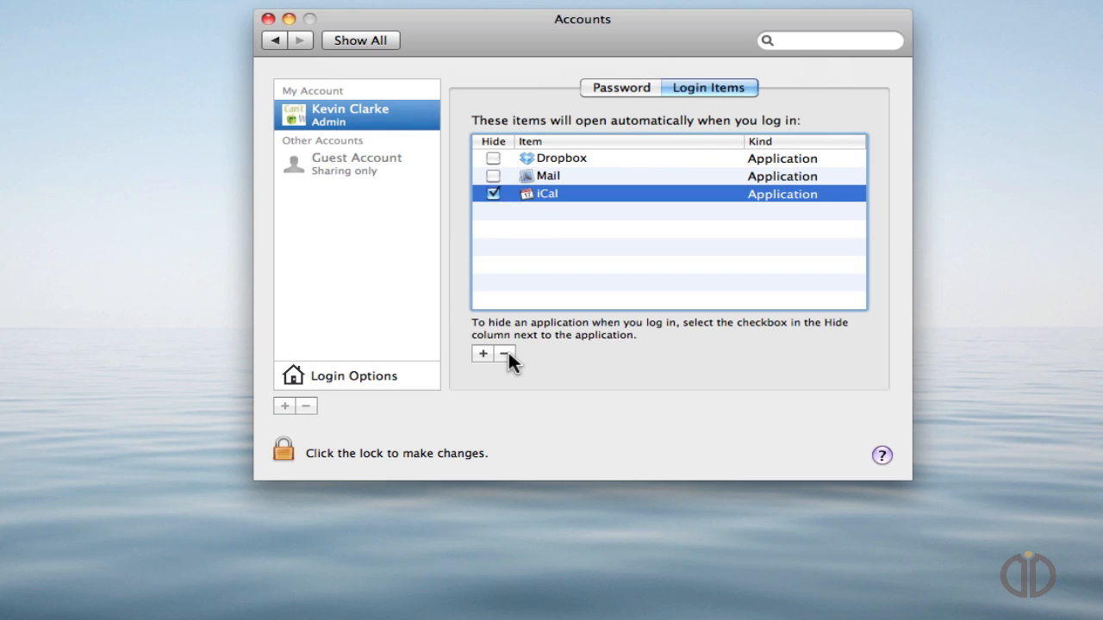
left_click(505, 353)
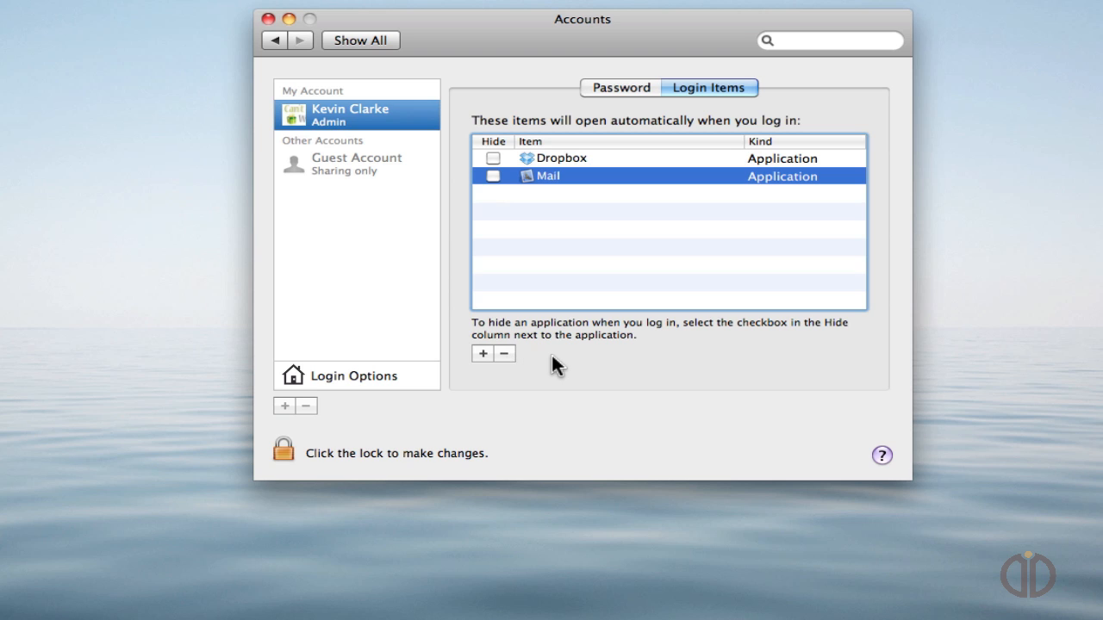
mouse_move(356, 164)
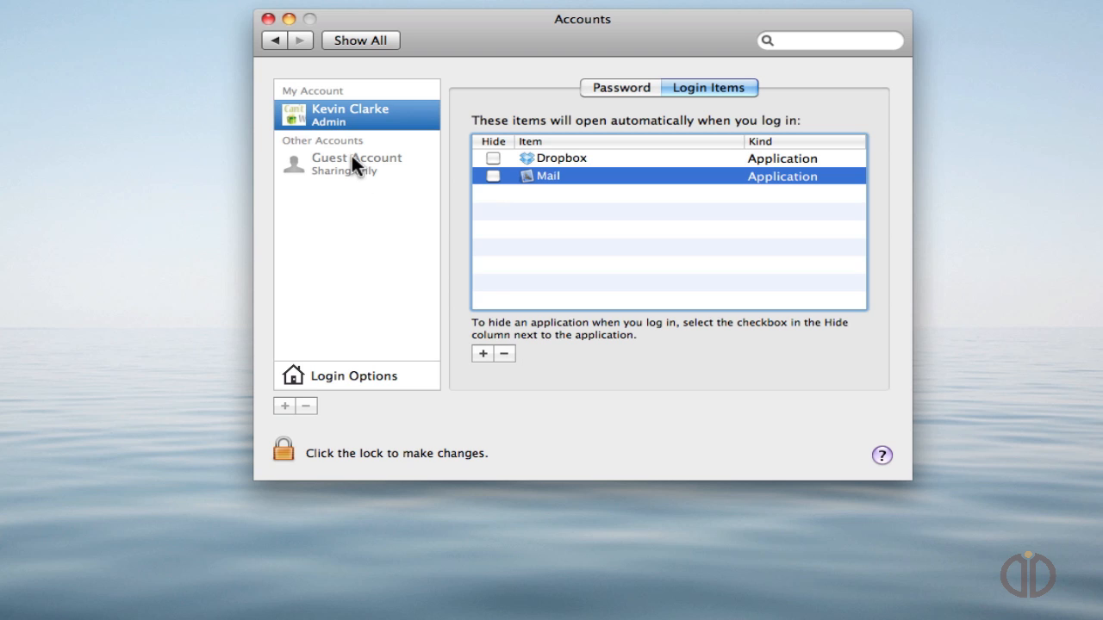